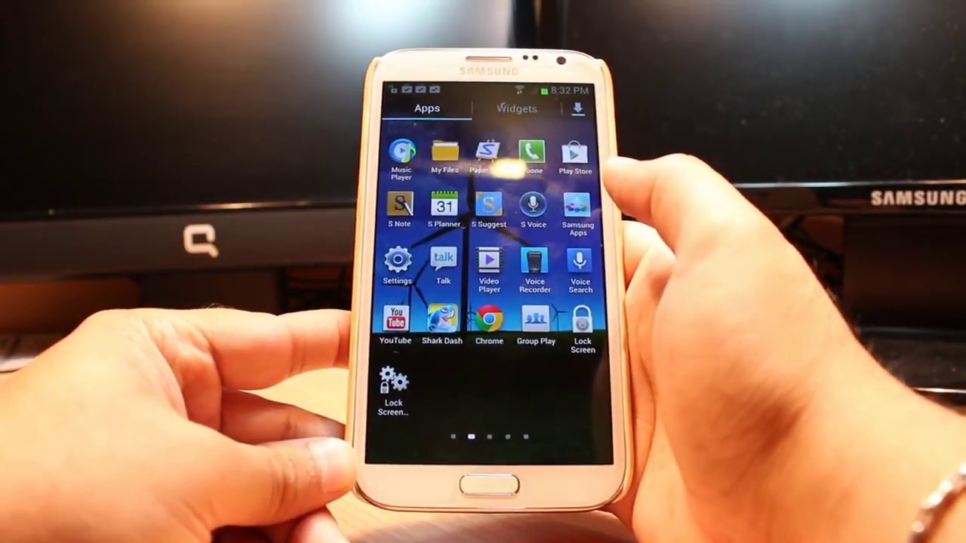
Launch the Google Play Store from the Apps drawer
click(575, 151)
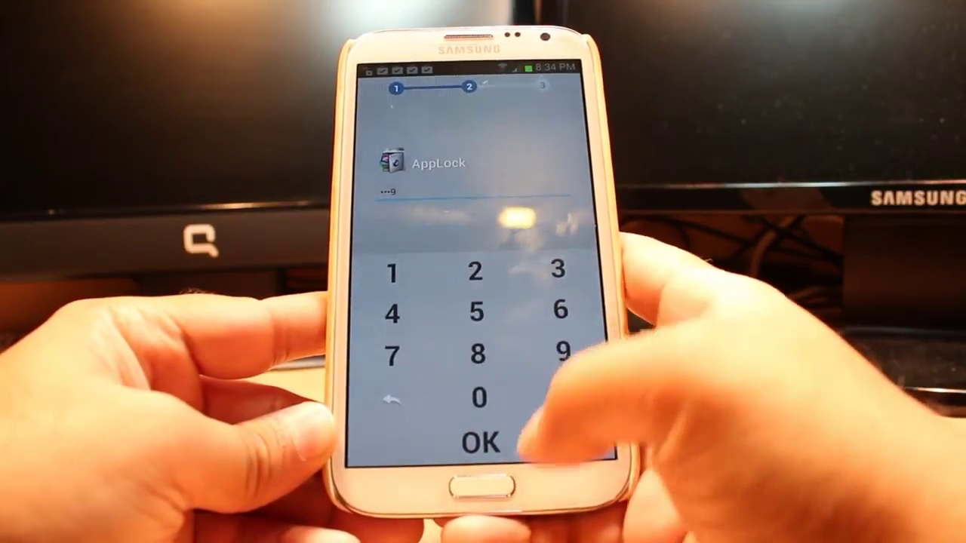
Confirm the re-entered unlock password to reach the Security Email step
click(483, 439)
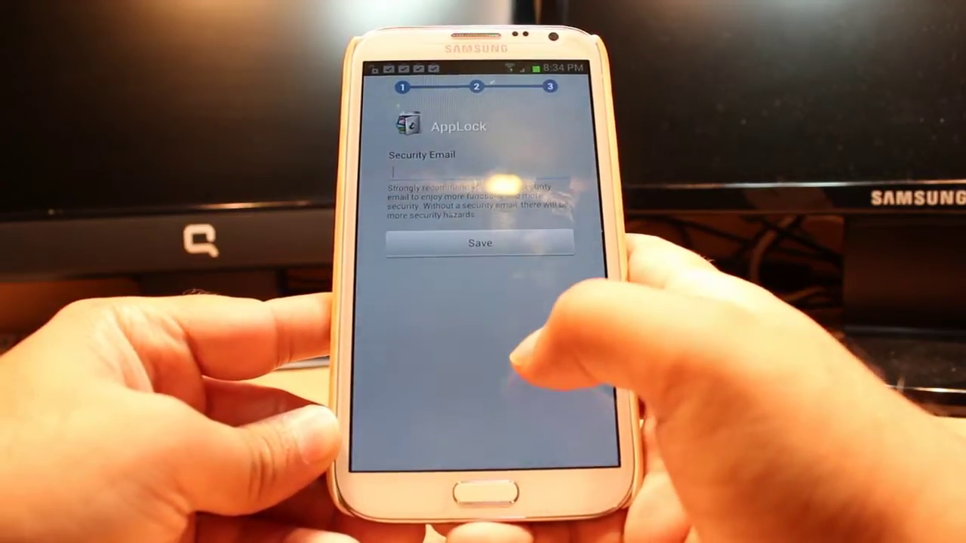